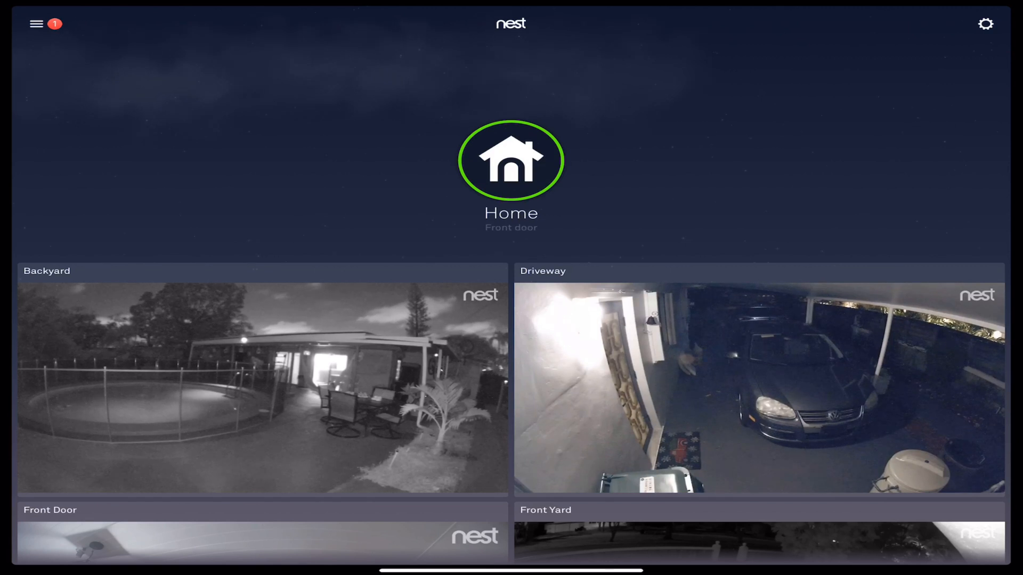
# Review the security system and front door lock status screens from the home view.
pyautogui.scroll(-3)
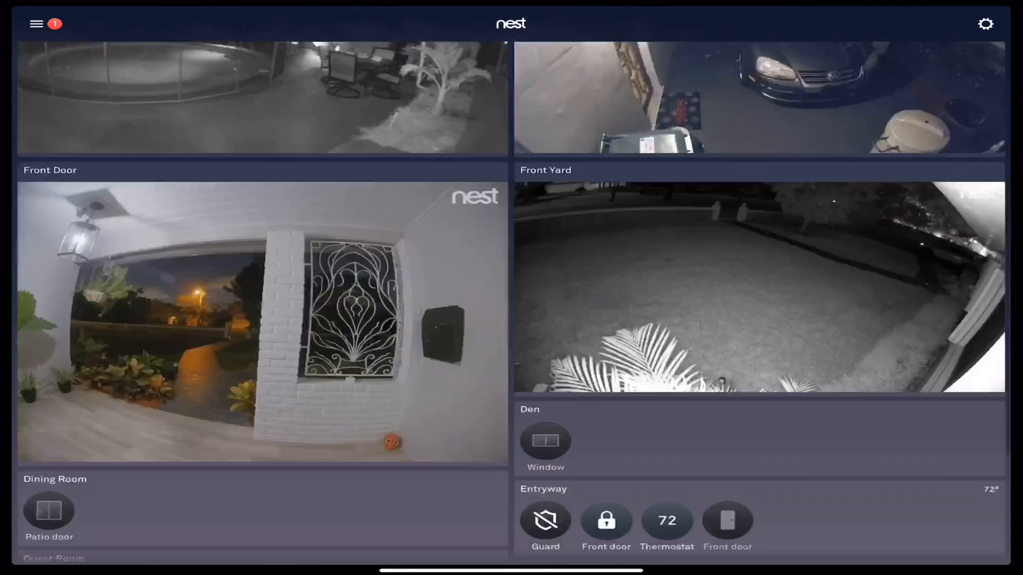
pyautogui.scroll(-3)
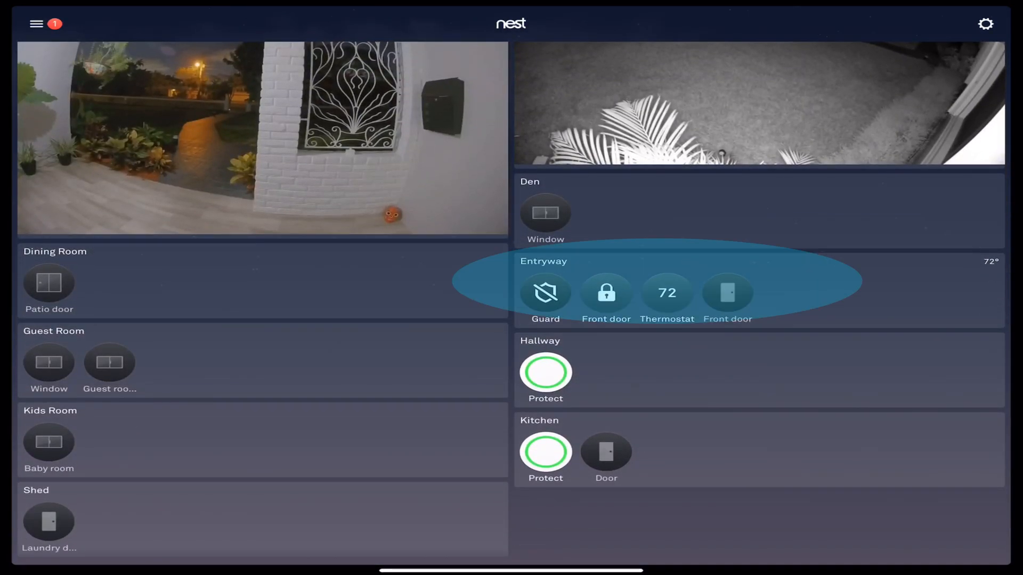
pyautogui.click(546, 291)
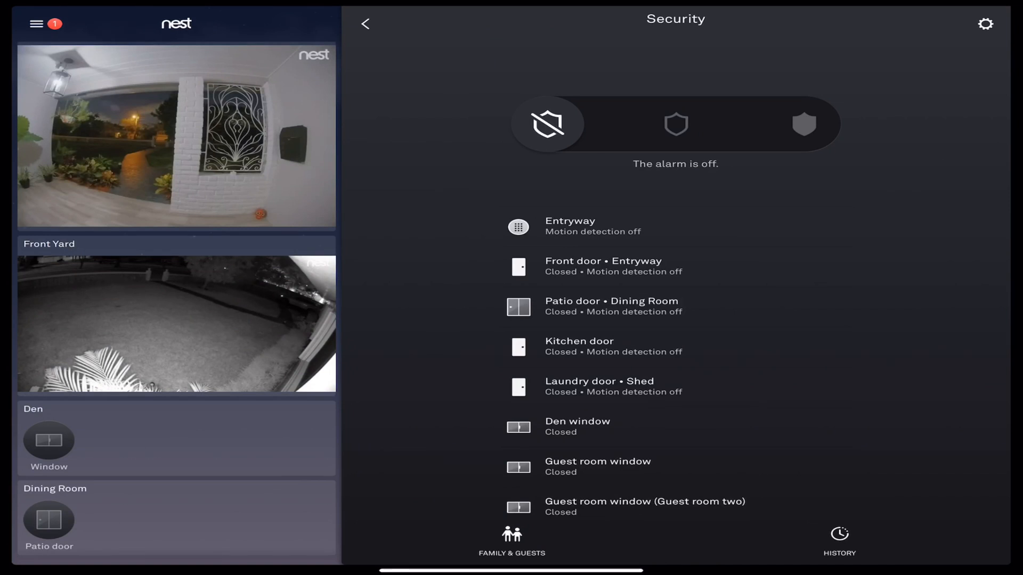
pyautogui.click(365, 23)
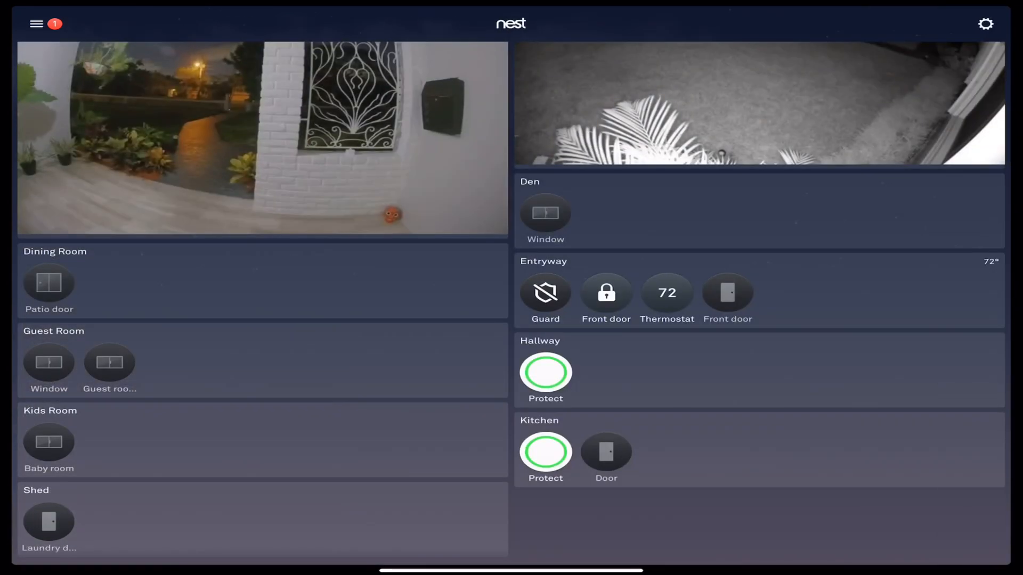
pyautogui.click(605, 292)
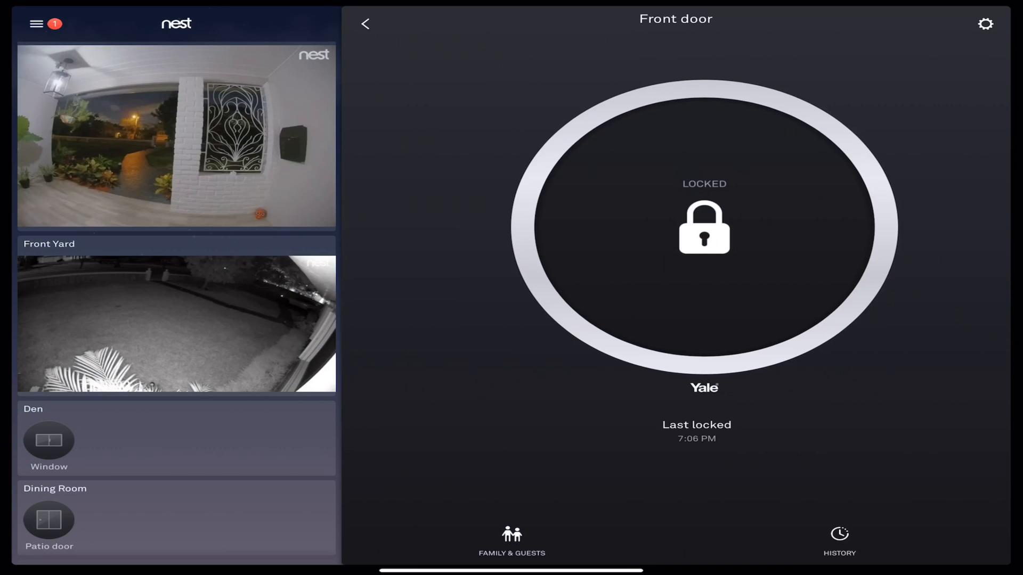
pyautogui.click(365, 23)
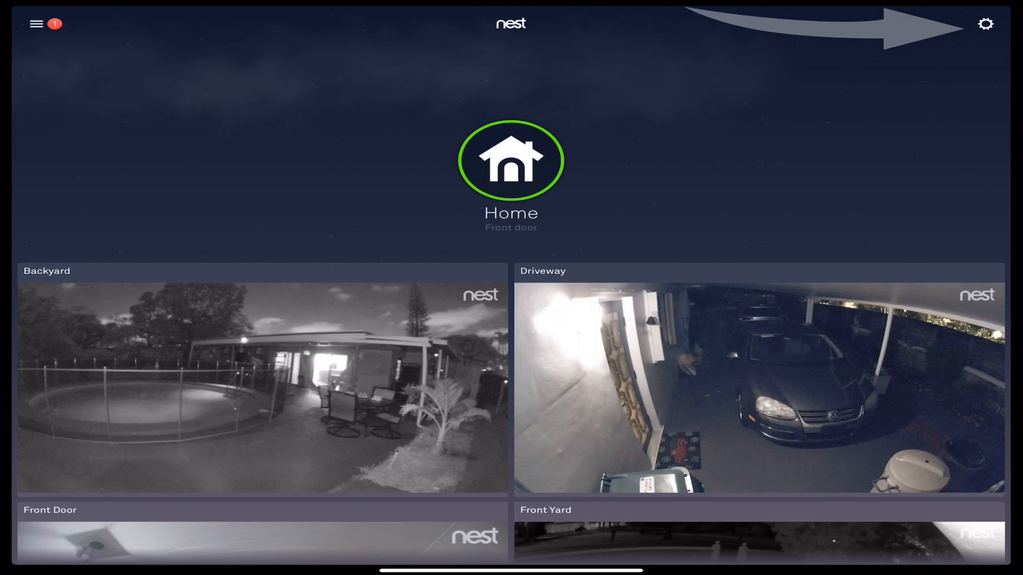
# Reach Family & Guests in the home settings to start changing your own passcode.
pyautogui.click(984, 24)
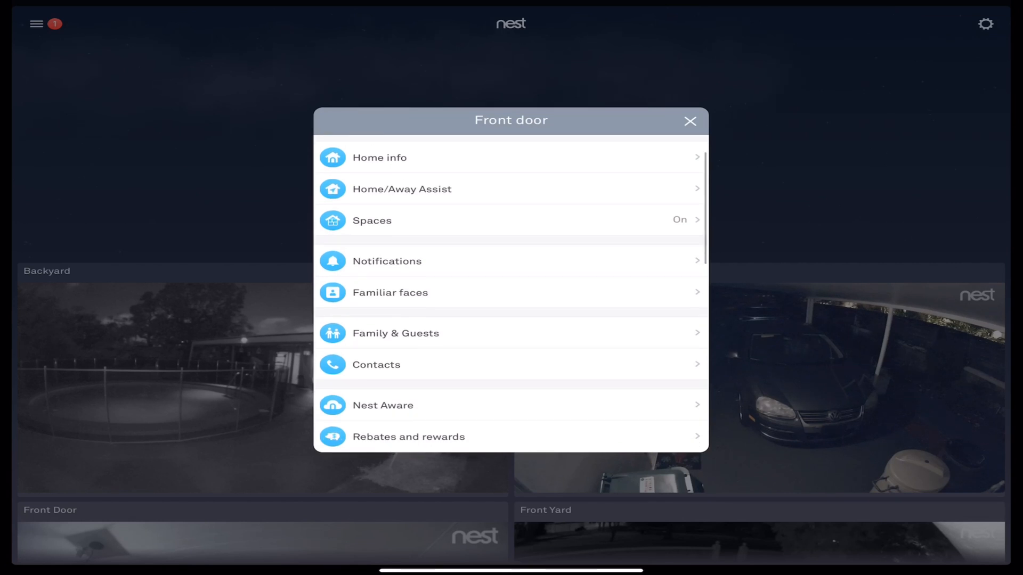
pyautogui.scroll(-3)
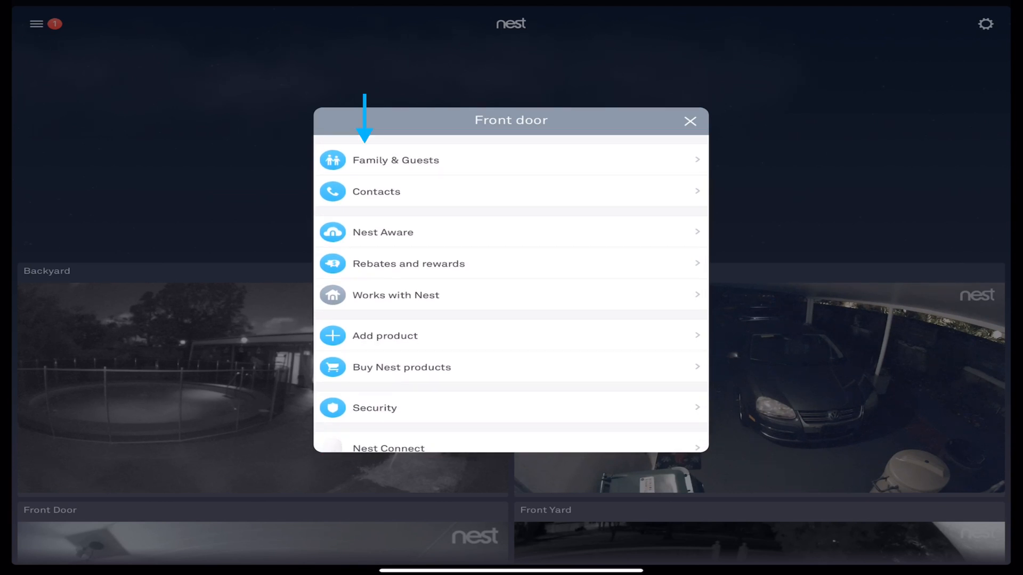
pyautogui.click(395, 160)
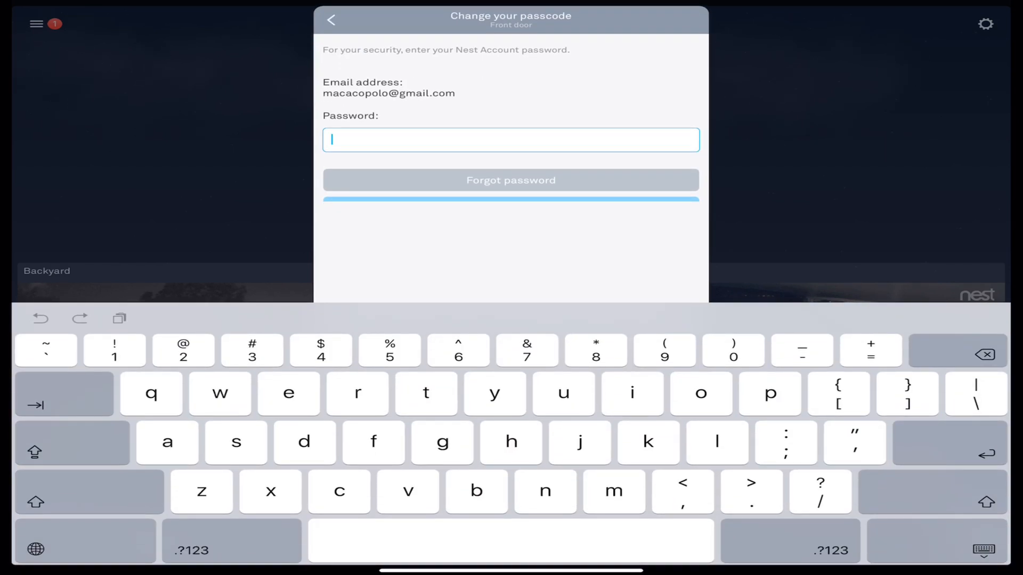
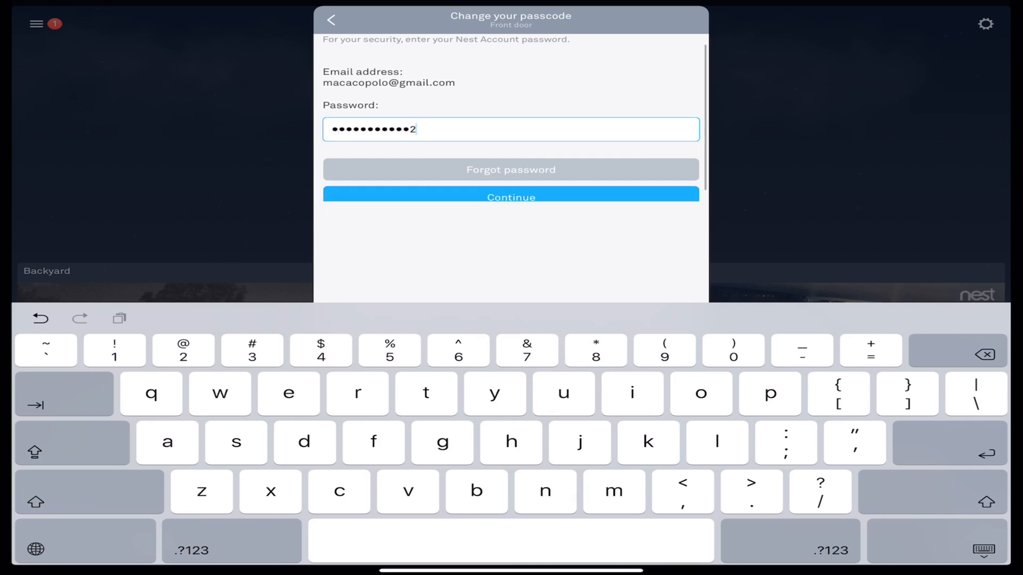
# Enter the Nest account password and continue to the new passcode prompt.
pyautogui.click(511, 197)
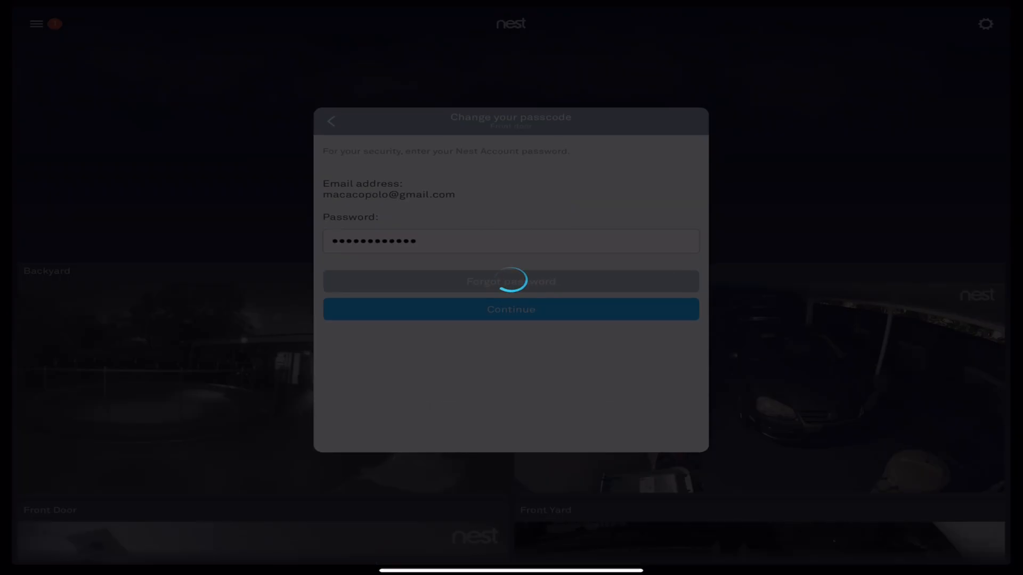
pyautogui.click(510, 309)
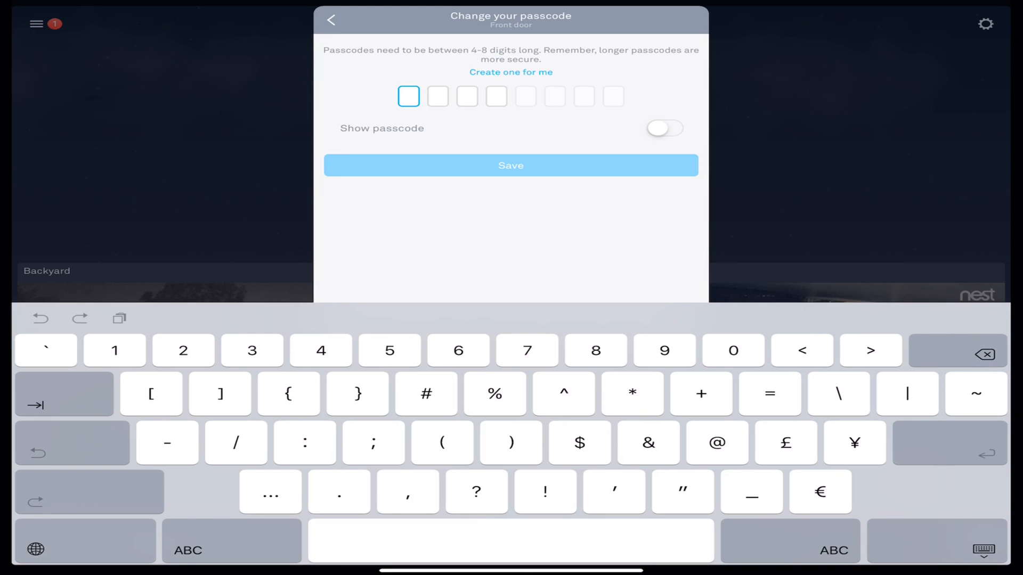
pyautogui.click(664, 128)
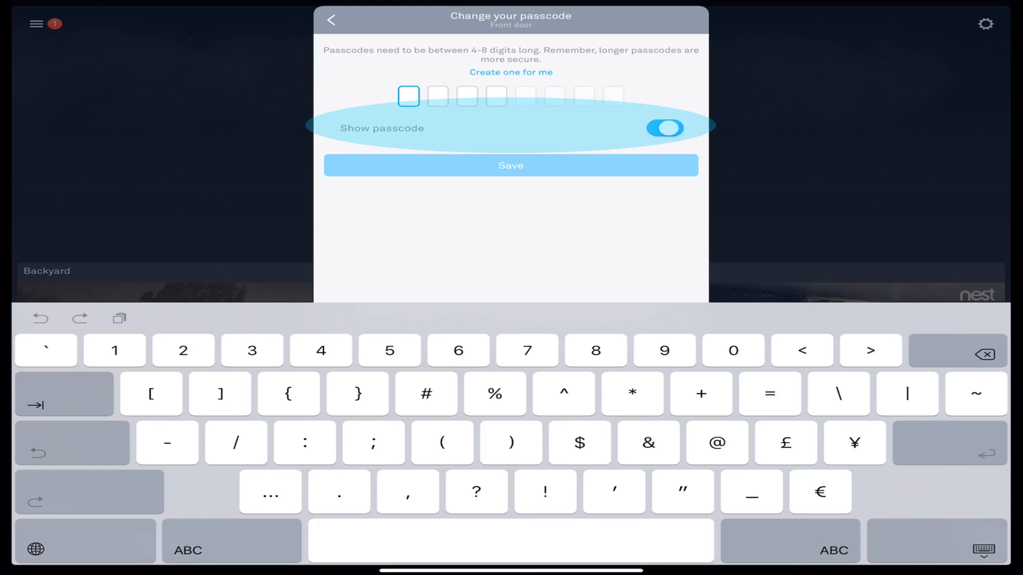
pyautogui.click(663, 128)
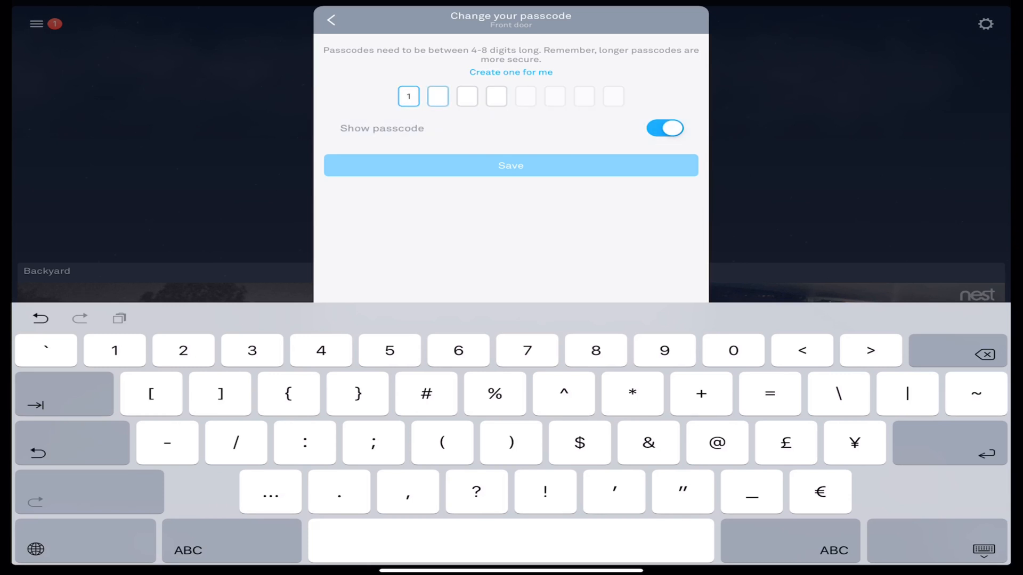
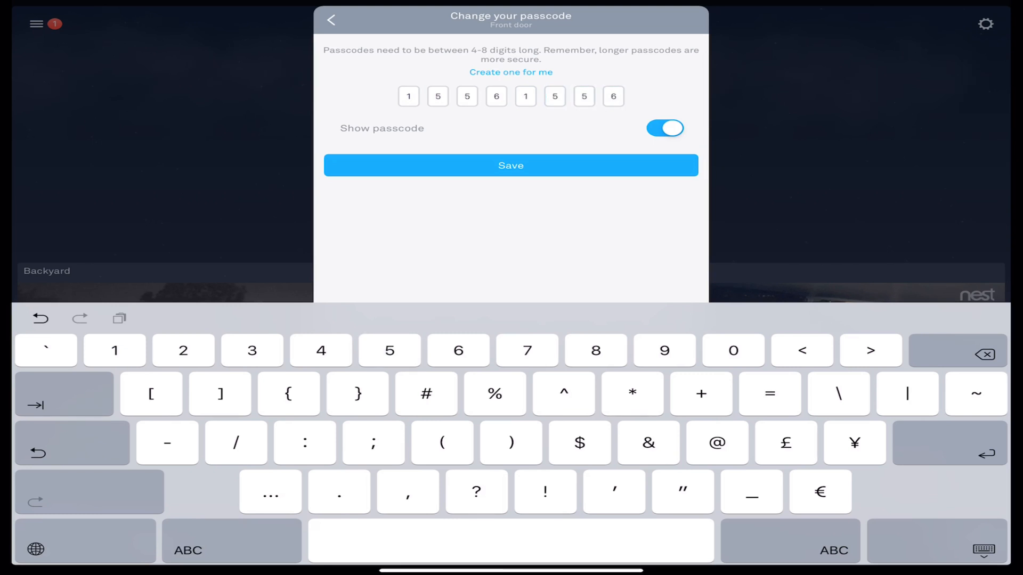
pyautogui.click(510, 165)
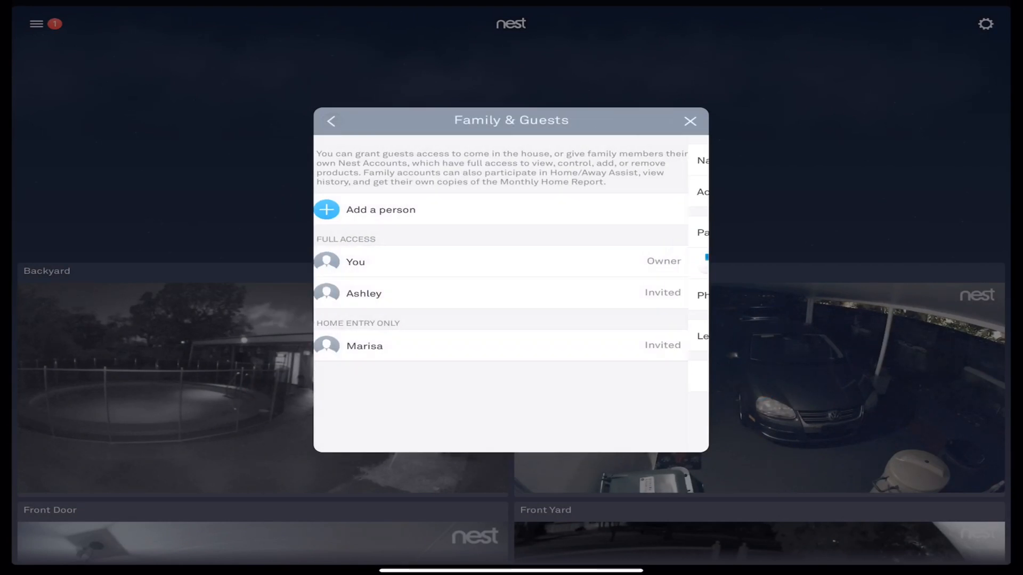
# Leave Family & Guests and close settings to return to the camera-feed home screen.
pyautogui.click(331, 120)
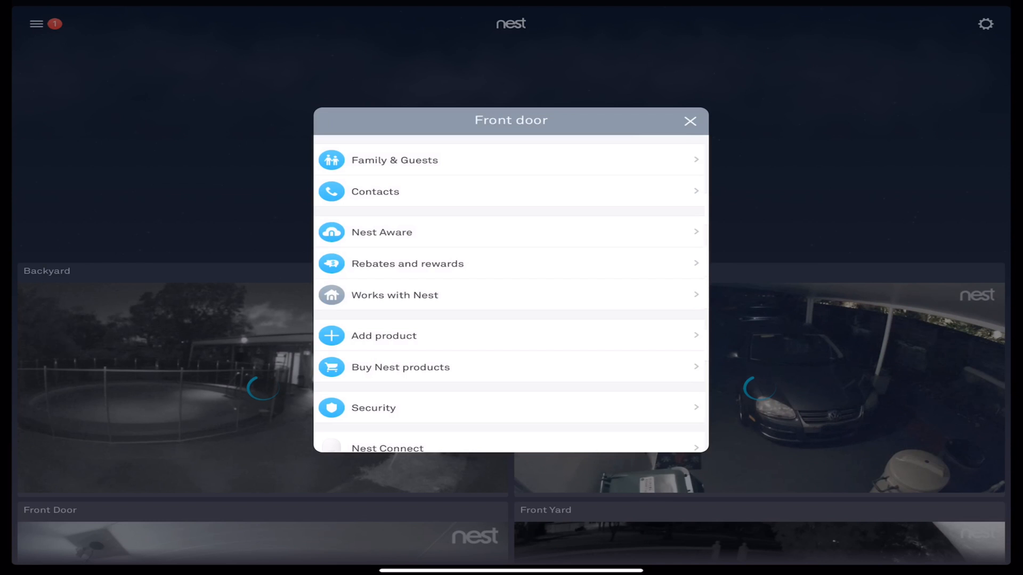
pyautogui.click(690, 122)
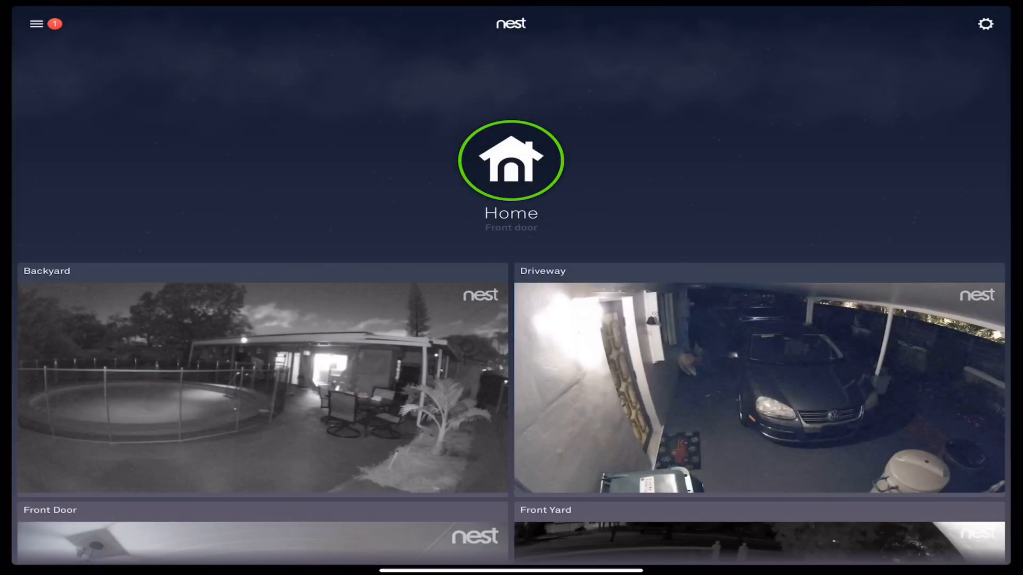